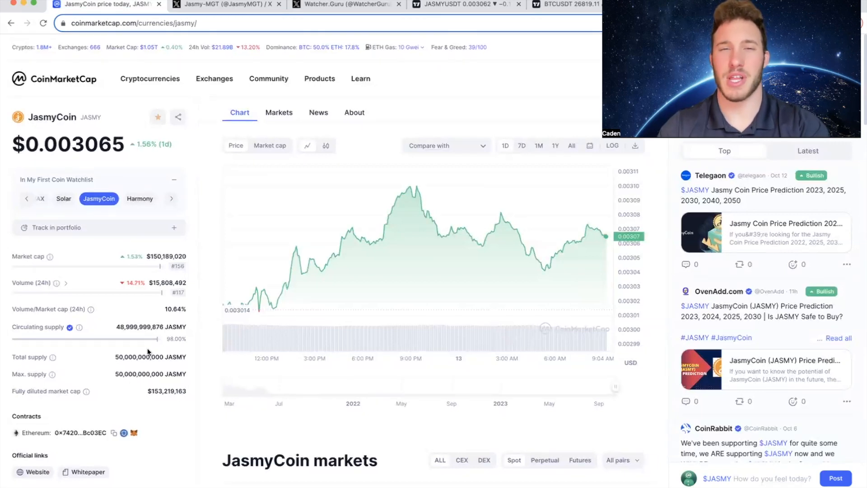
Scroll Watcher.Guru's X posts down to the Oct 12 US inflation 3.7% news
scroll(down, 3)
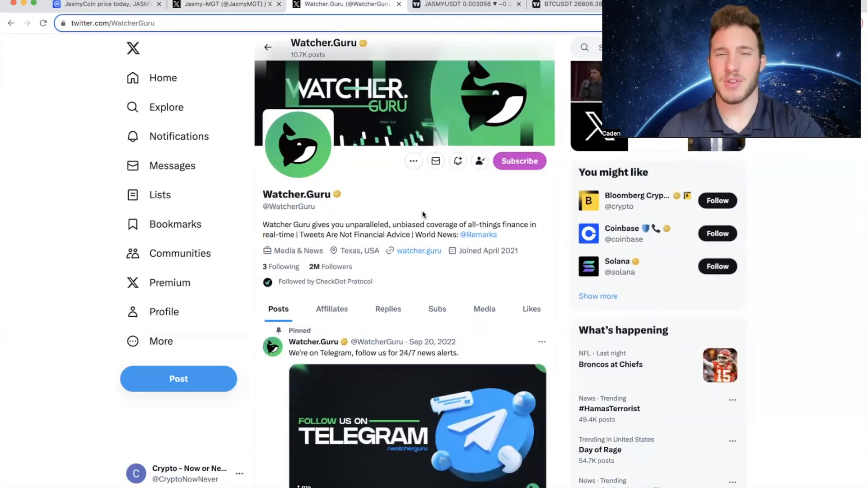
scroll(down, 3)
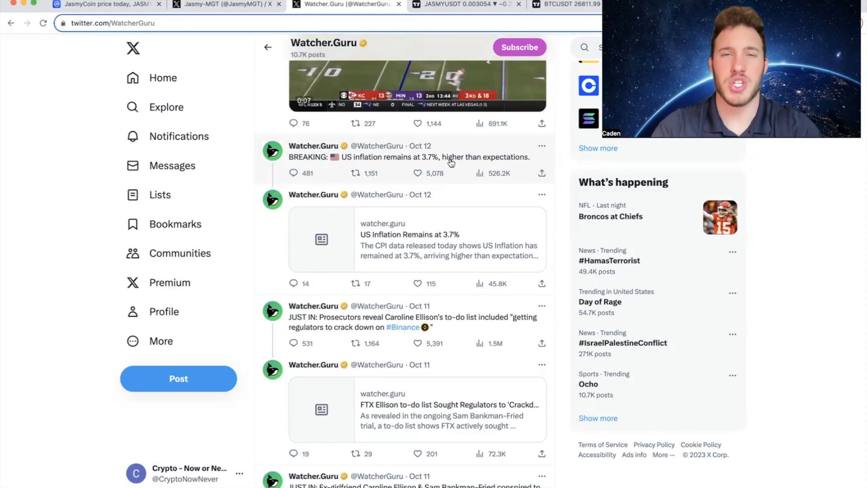
Return to the CoinMarketCap JasmyCoin tab showing $0.003059, up 1.41%
click(105, 5)
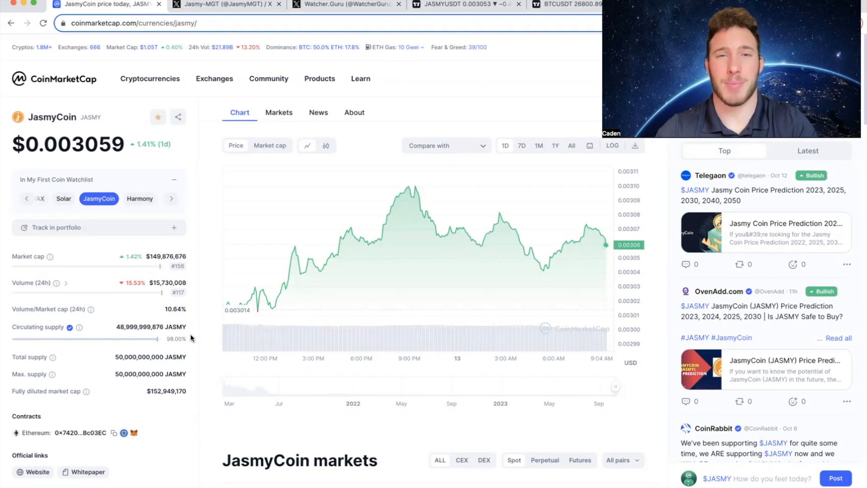
Scroll Watcher.Guru's X timeline down to the Oct 9 Fidelity Bitcoin post
click(345, 5)
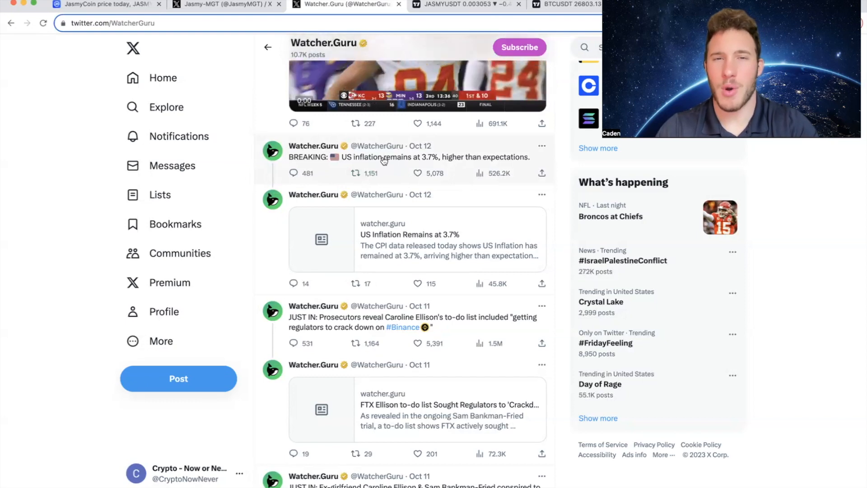
scroll(down, 3)
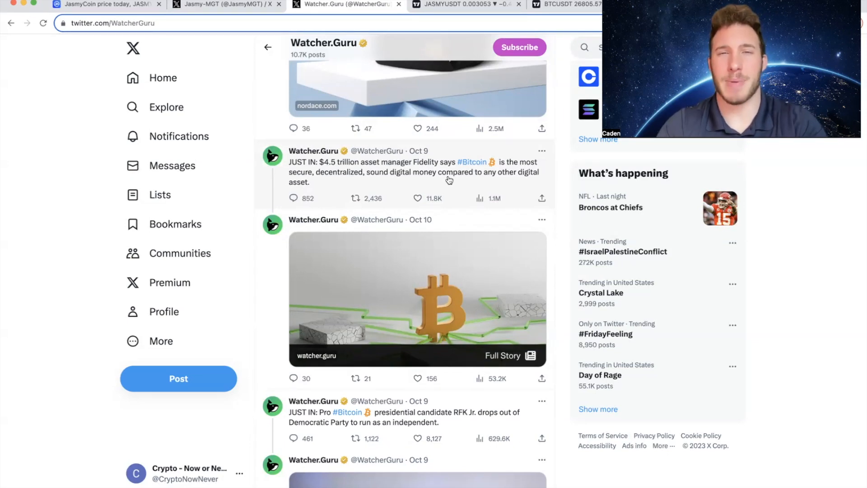
scroll(down, 3)
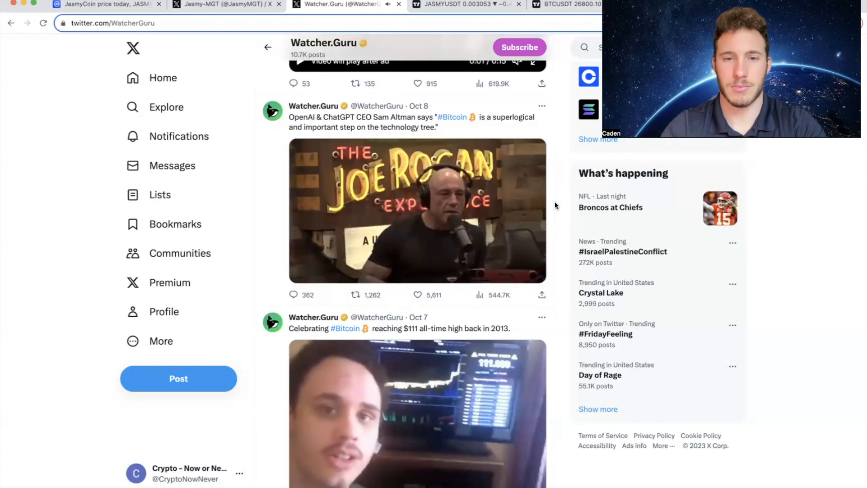
Play the video in the Oct 8 Sam Altman Bitcoin post, then scroll on
click(417, 210)
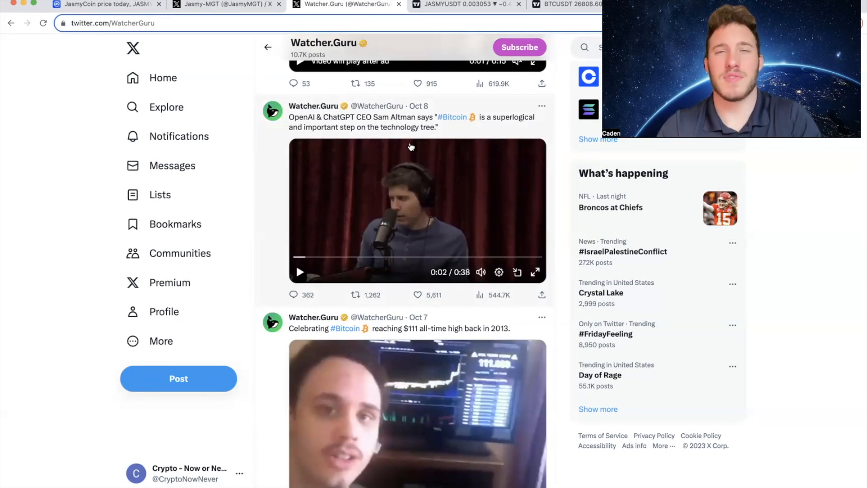
scroll(down, 3)
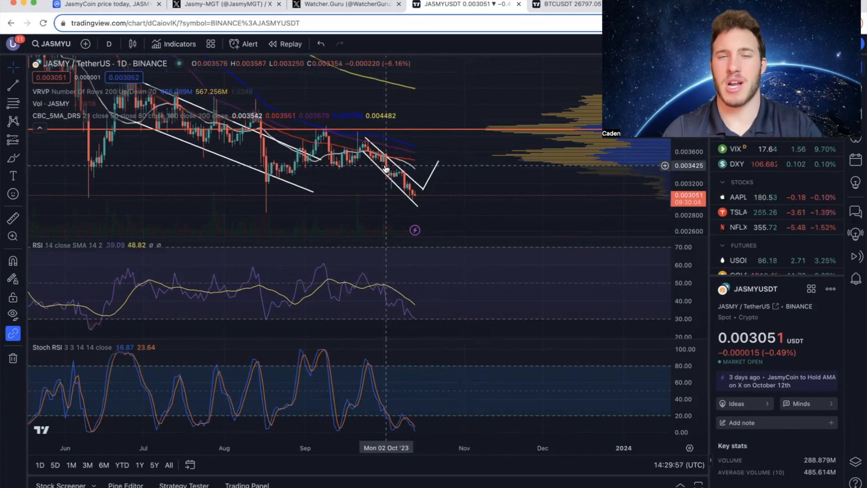
mouse_move(451, 161)
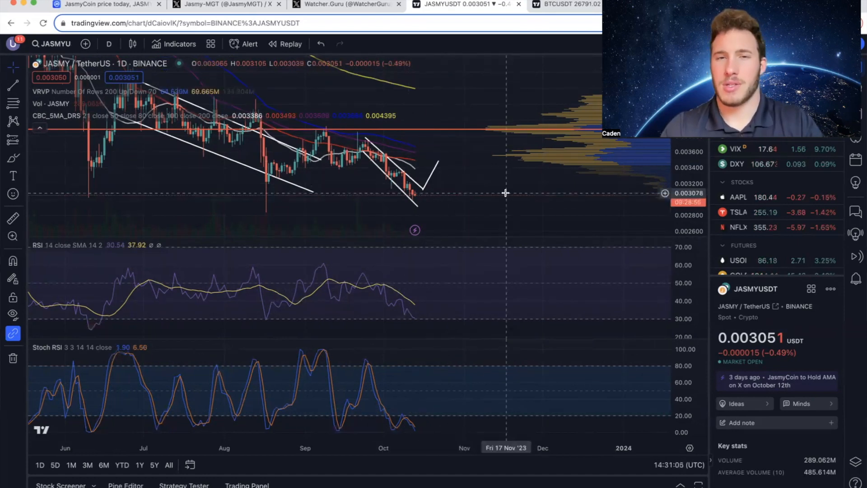
mouse_move(515, 164)
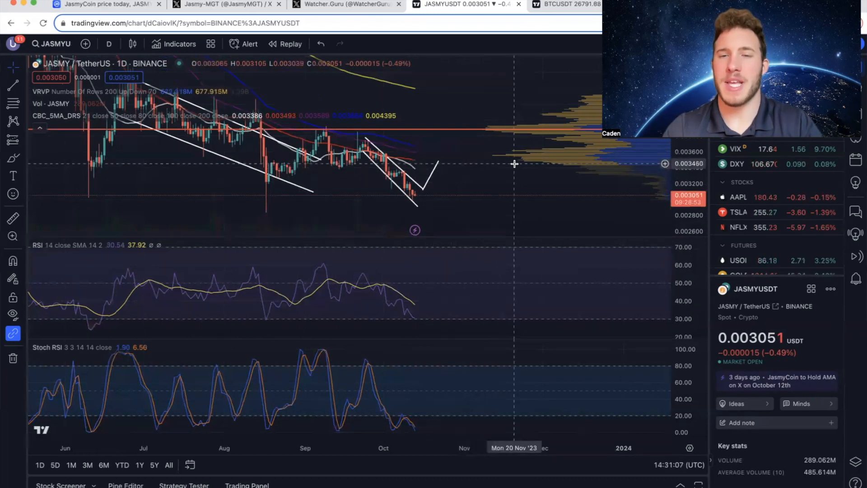
mouse_move(509, 164)
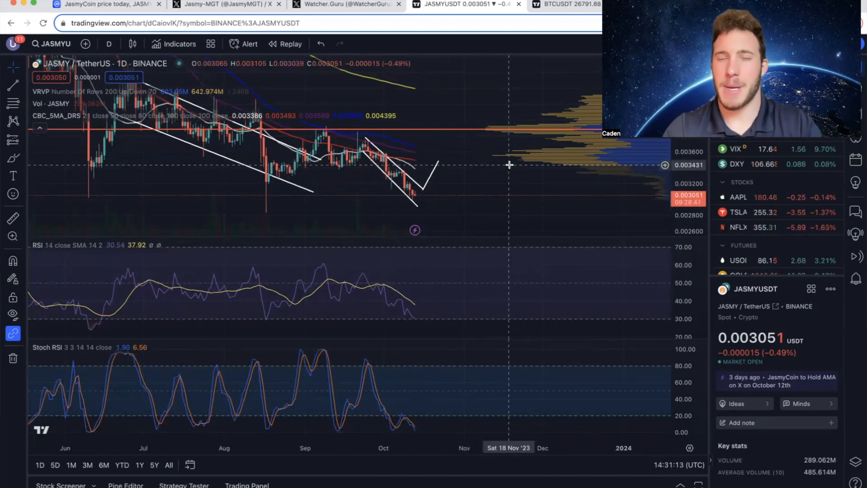
mouse_move(454, 159)
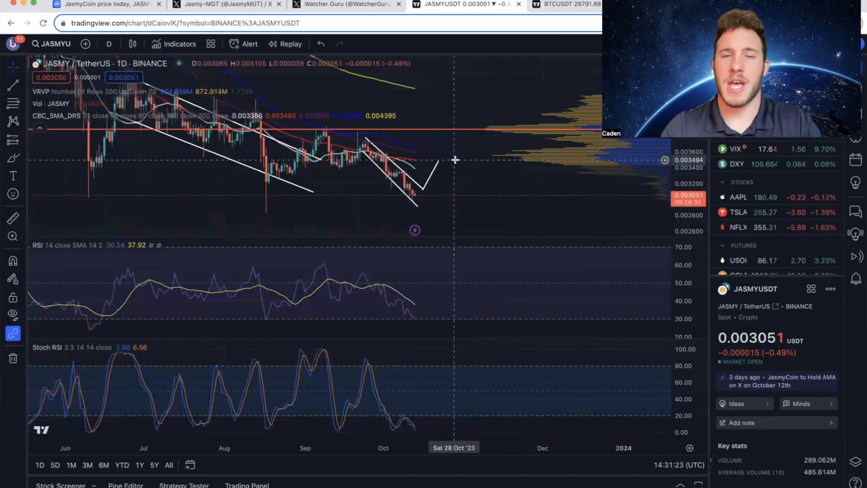
mouse_move(412, 148)
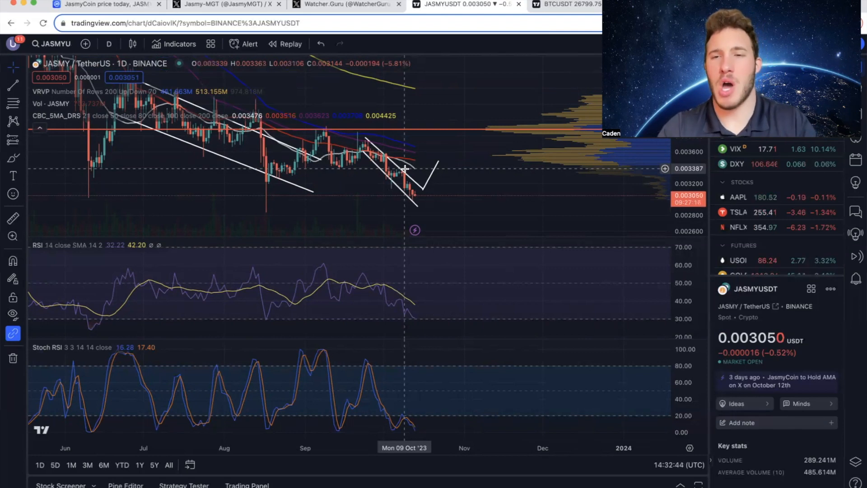
mouse_move(451, 211)
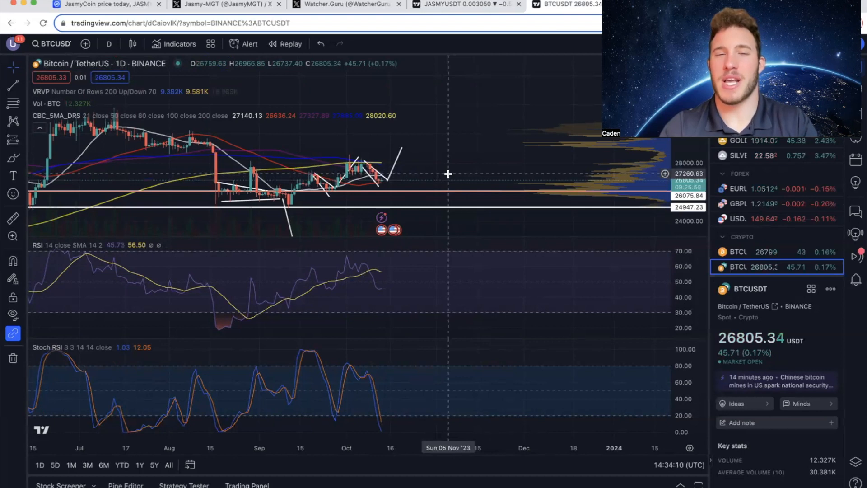
mouse_move(364, 182)
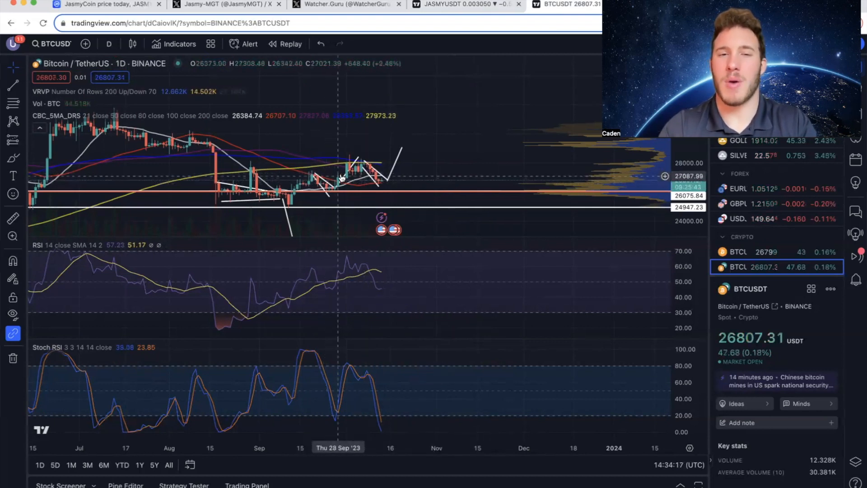
mouse_move(360, 158)
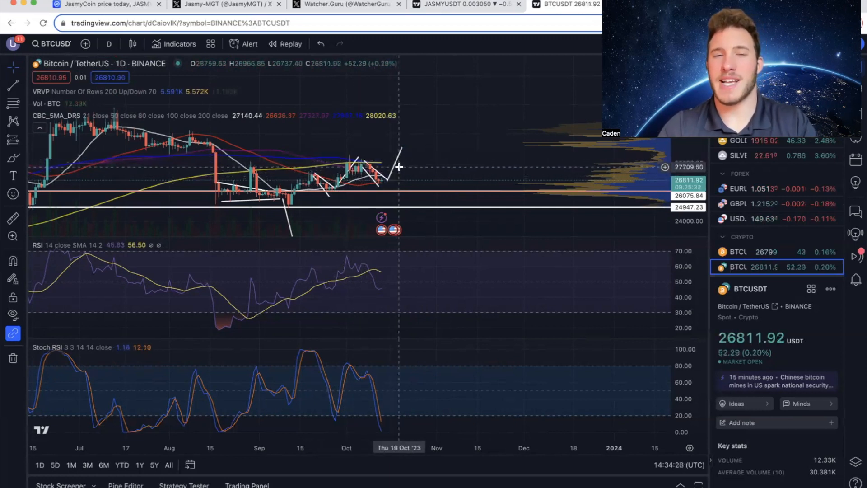
mouse_move(472, 137)
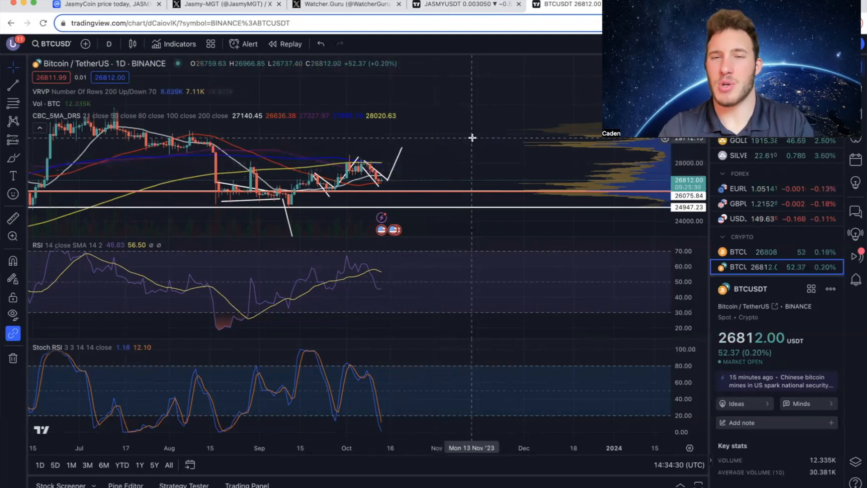
mouse_move(485, 146)
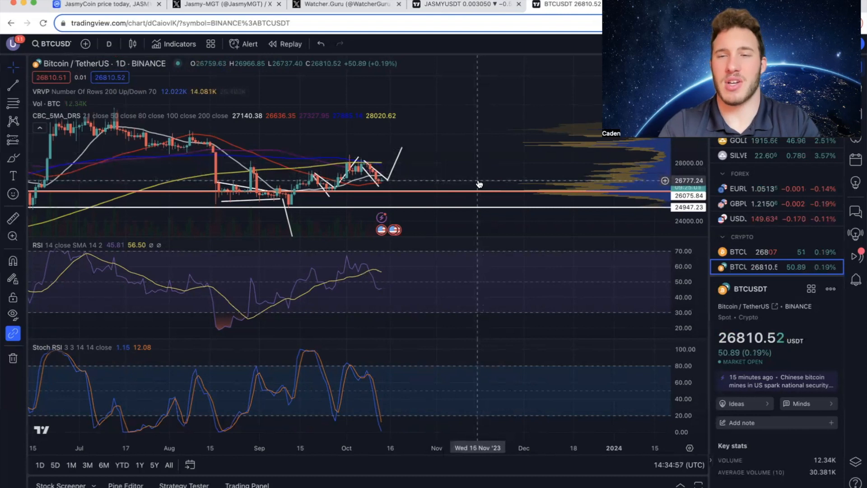
mouse_move(411, 271)
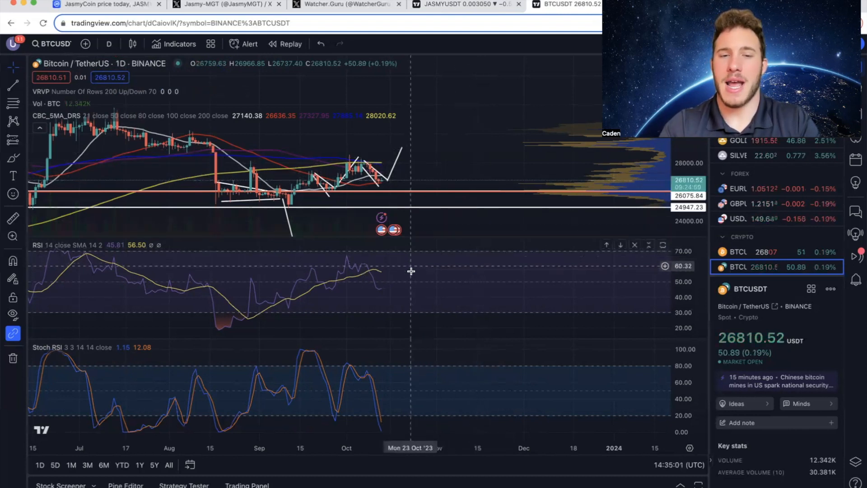
mouse_move(406, 372)
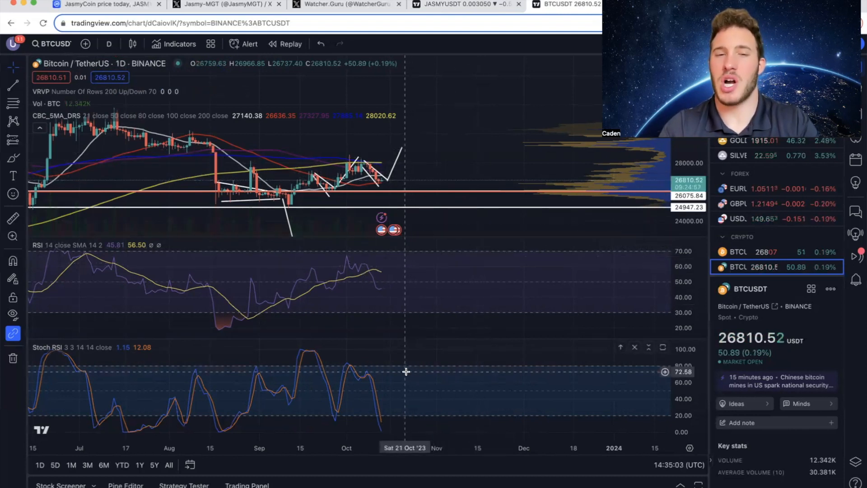
mouse_move(456, 184)
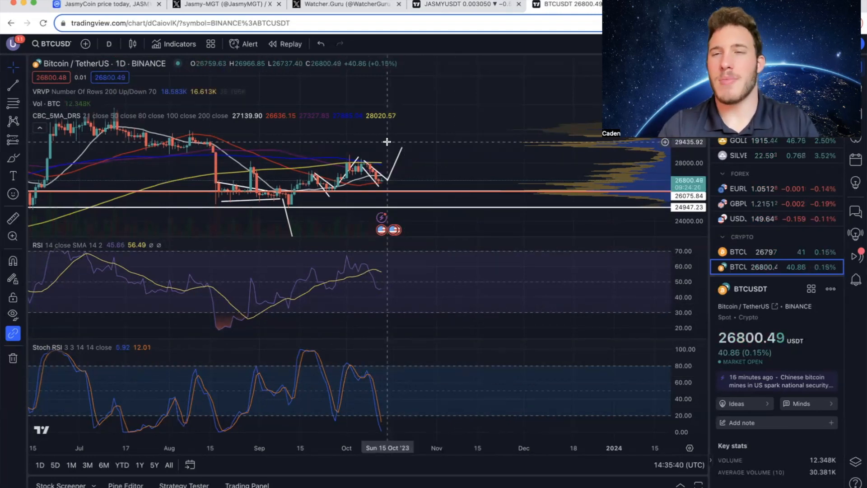
mouse_move(376, 170)
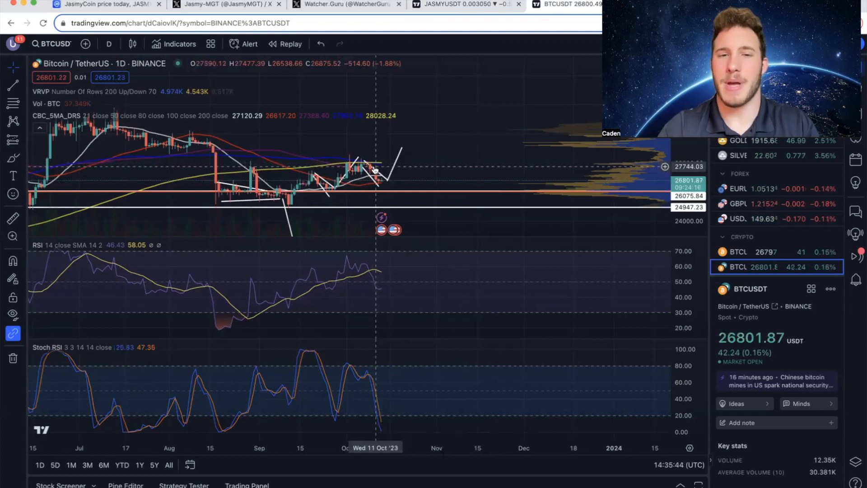
mouse_move(425, 148)
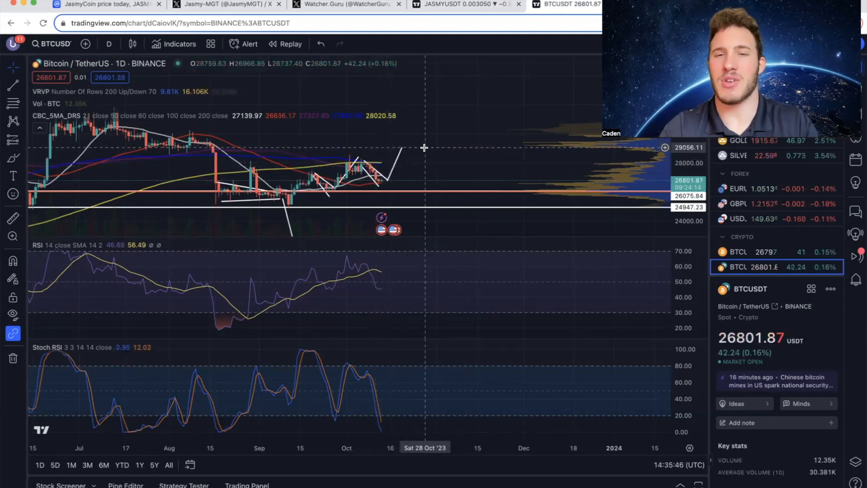